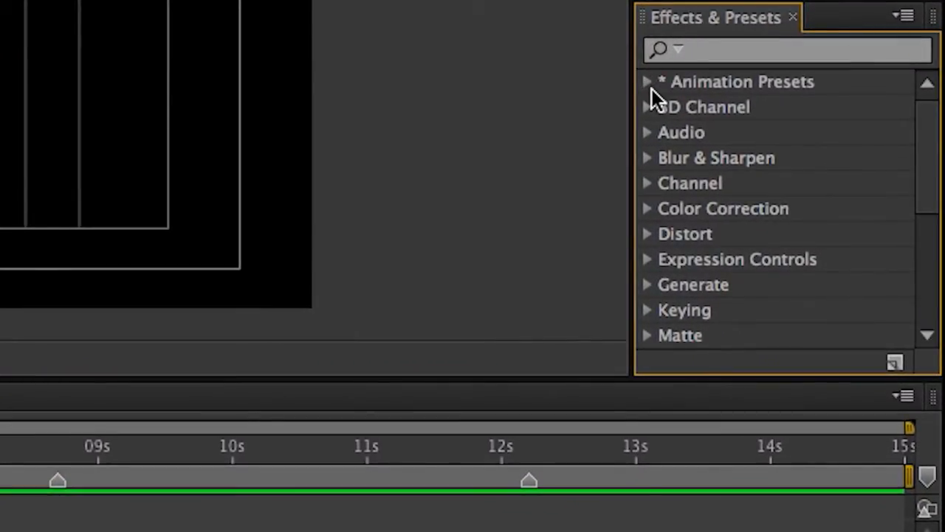
Expand Animation Presets down to the Text folder showing 3D Text and Animate In
left_click(647, 81)
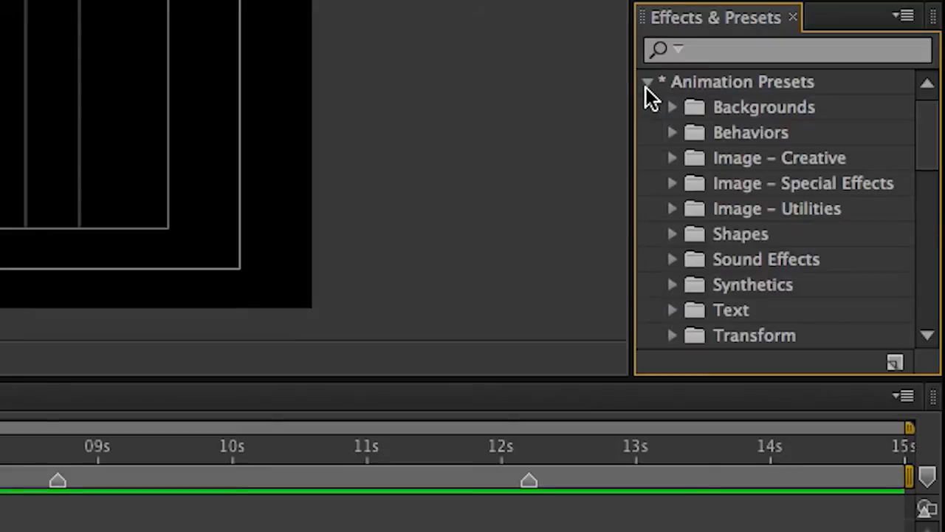
mouse_move(754, 292)
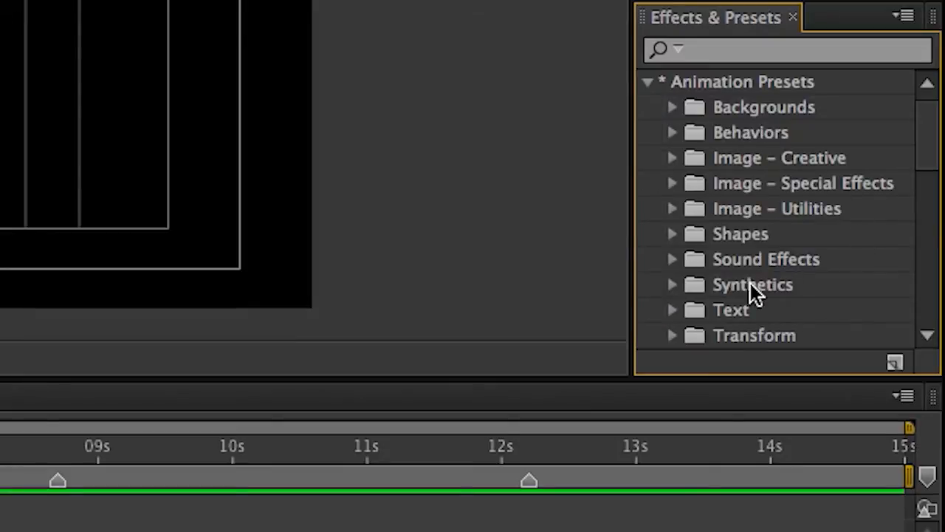
mouse_move(677, 317)
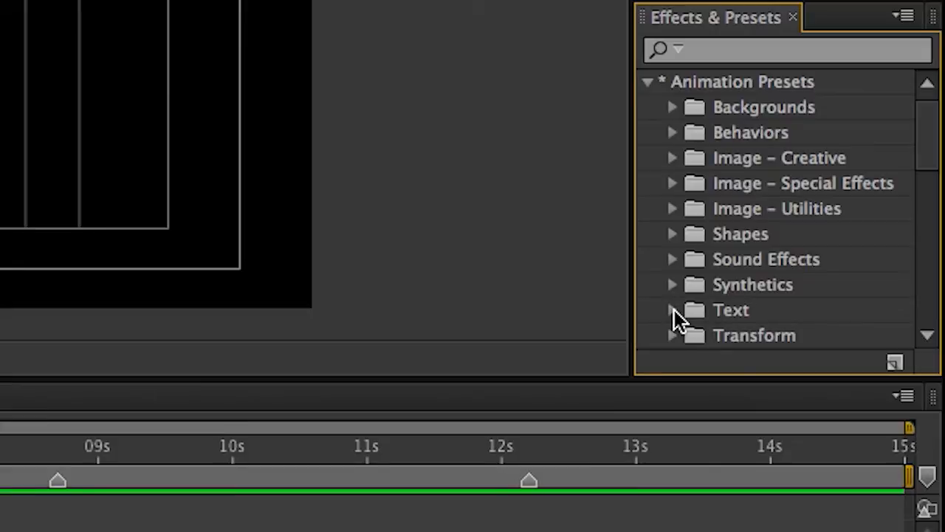
left_click(672, 310)
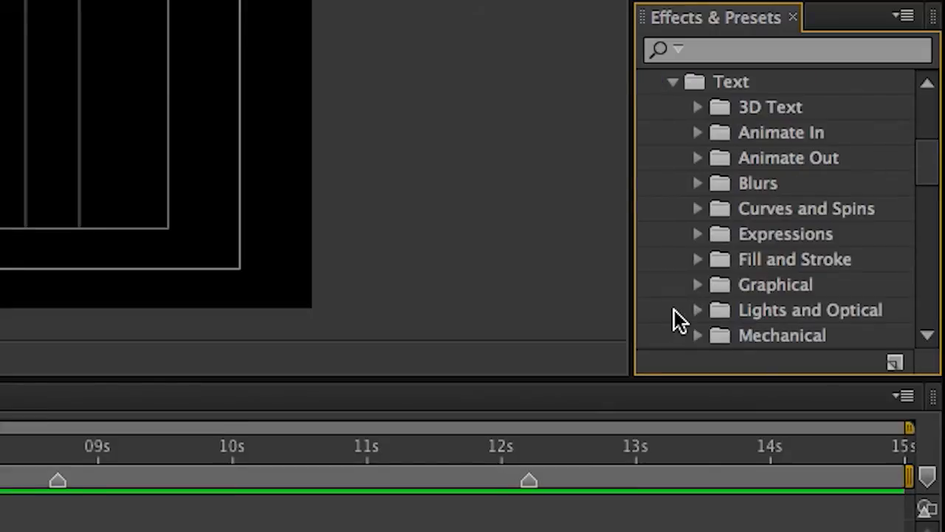
mouse_move(721, 145)
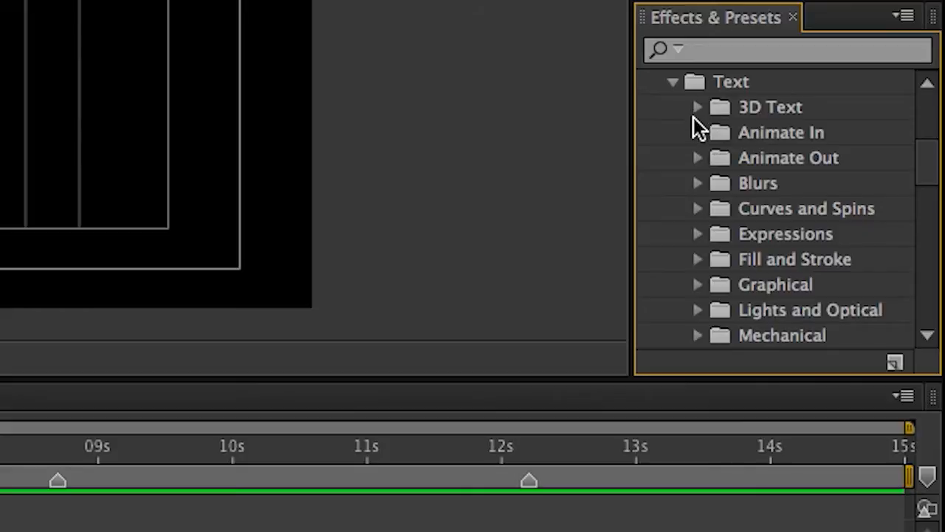
mouse_move(700, 140)
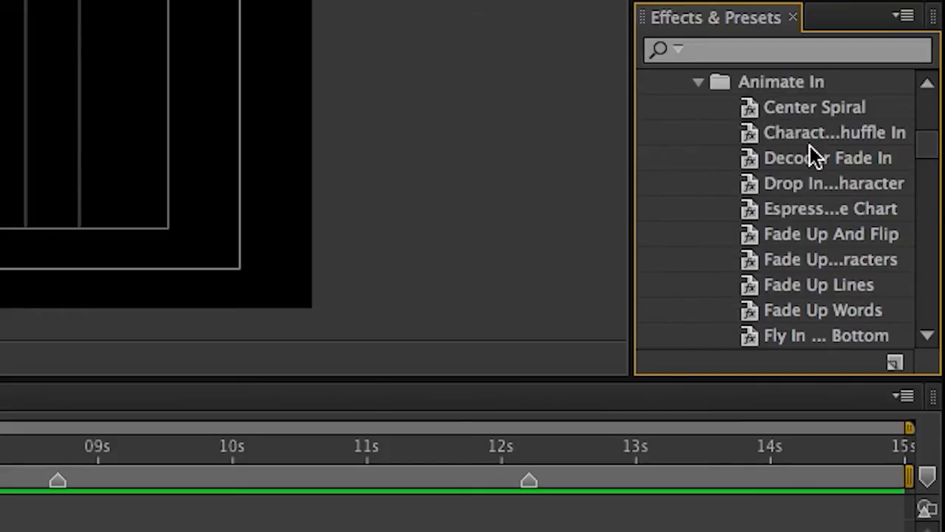
mouse_move(783, 141)
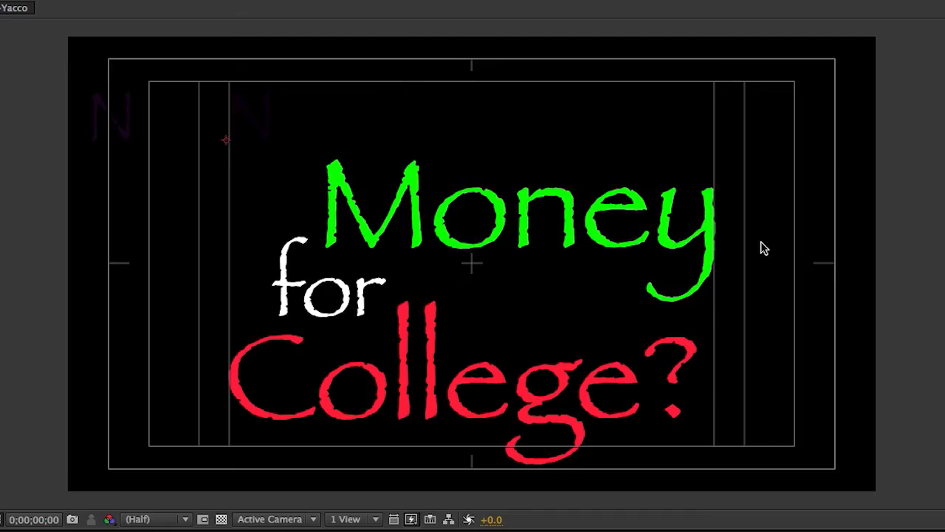
mouse_move(283, 110)
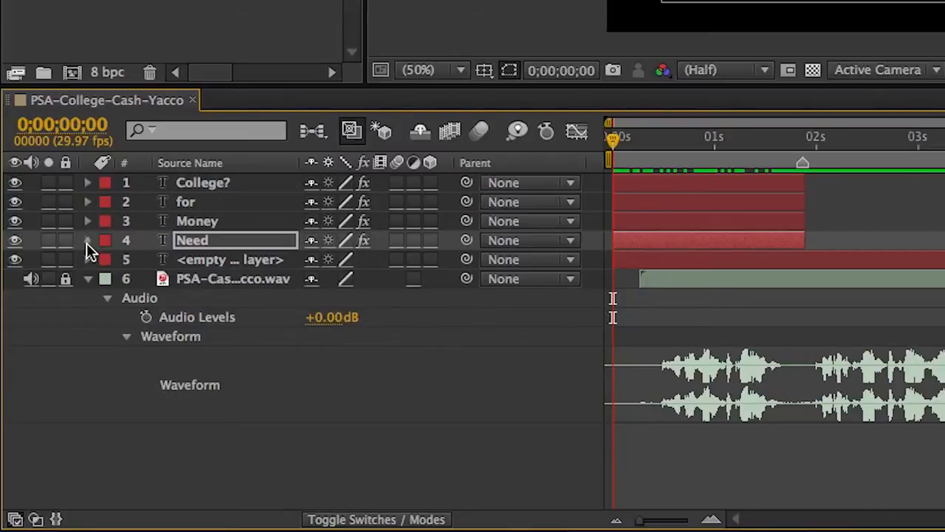
Twirl open Need > Text > Animator 1 > Range Selector 1 showing Start 0%, End 35%, Offset -35%
left_click(87, 239)
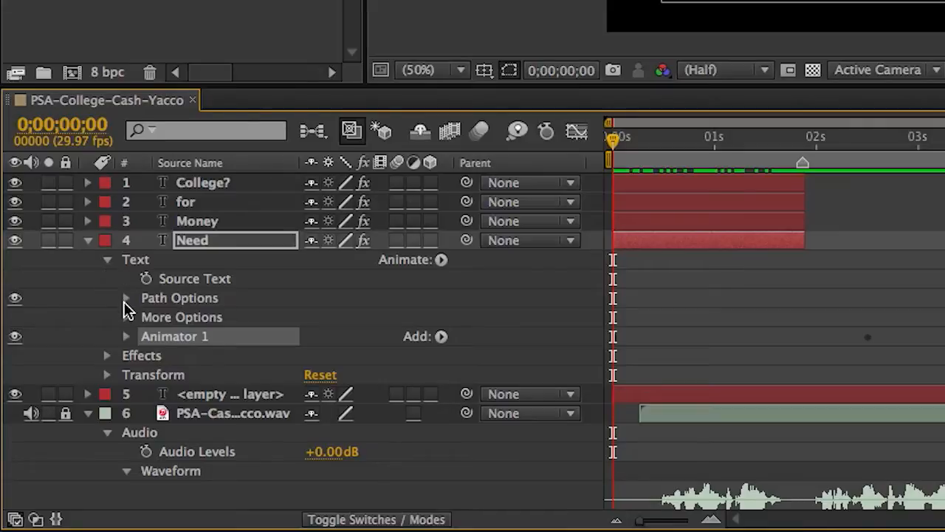
left_click(106, 260)
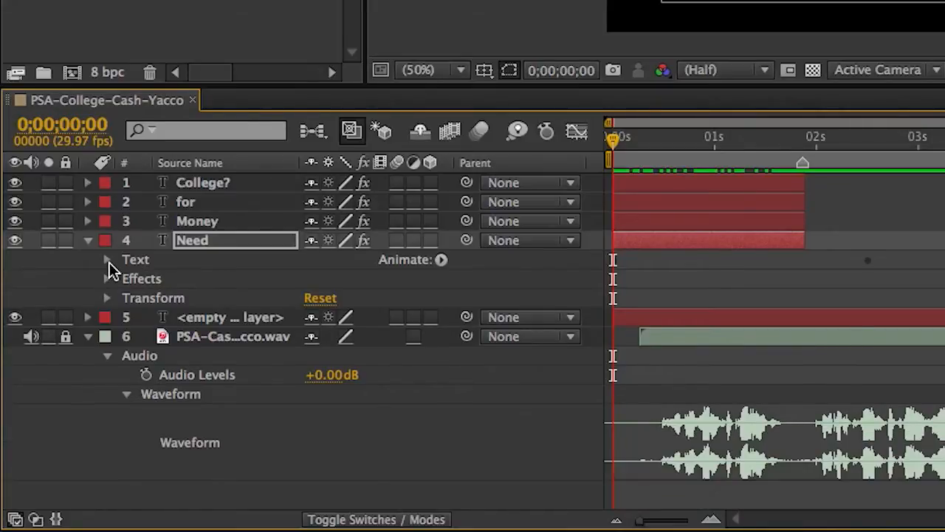
left_click(107, 260)
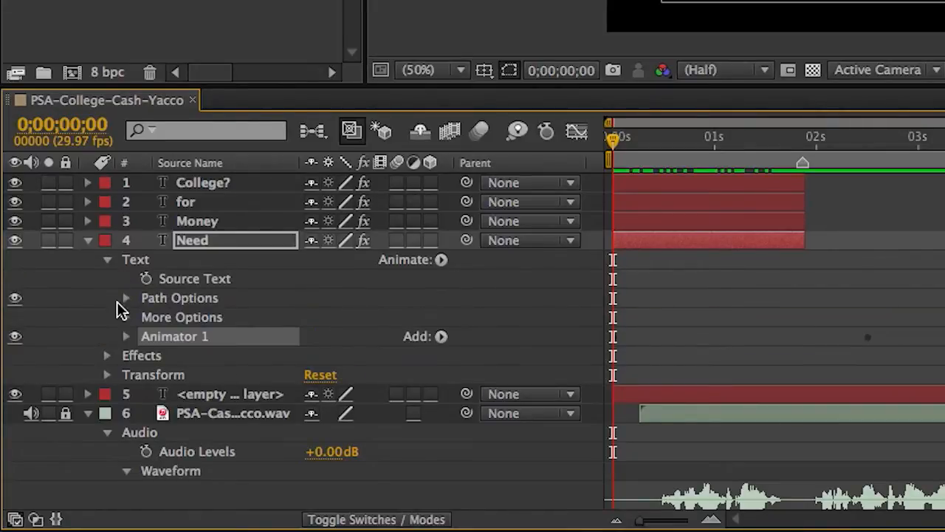
mouse_move(126, 343)
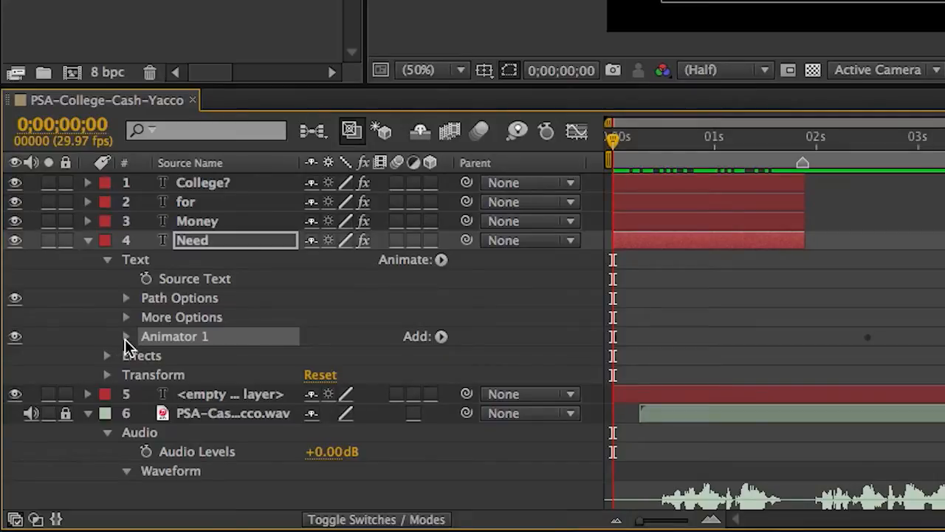
left_click(127, 337)
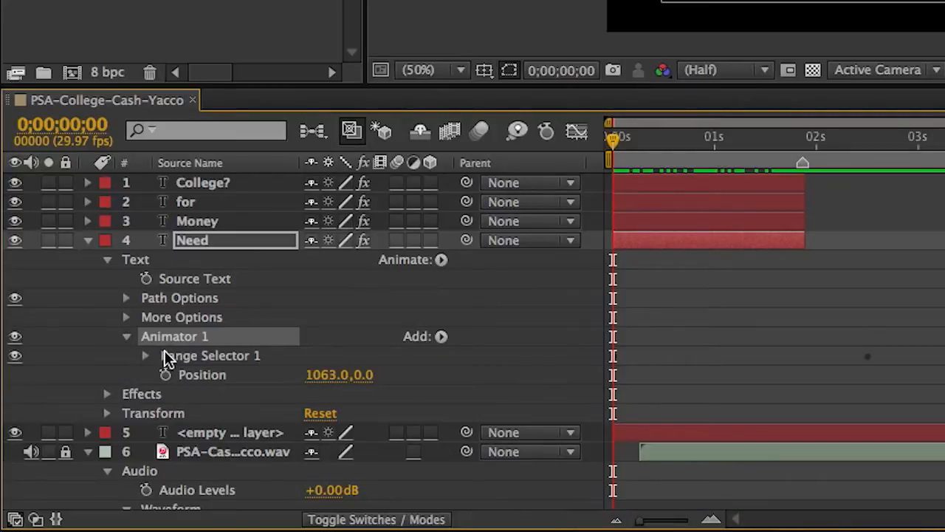
left_click(210, 354)
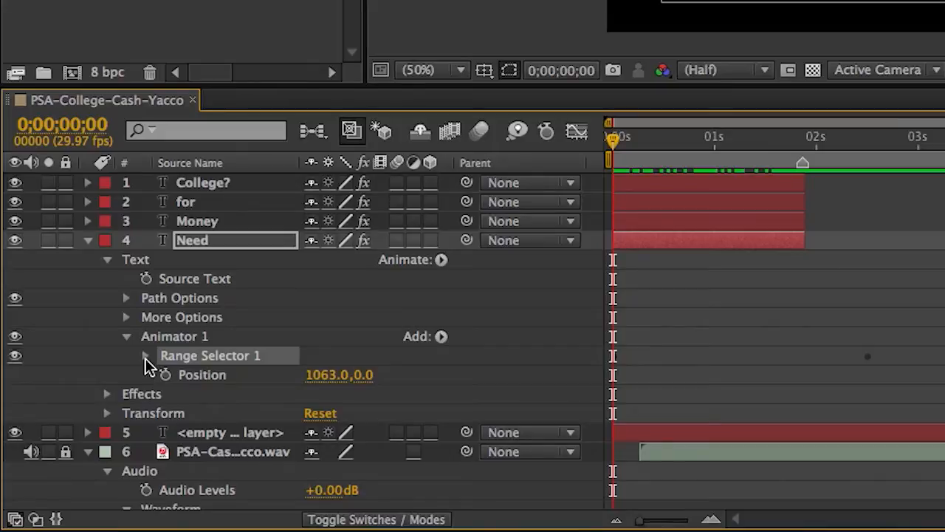
left_click(145, 354)
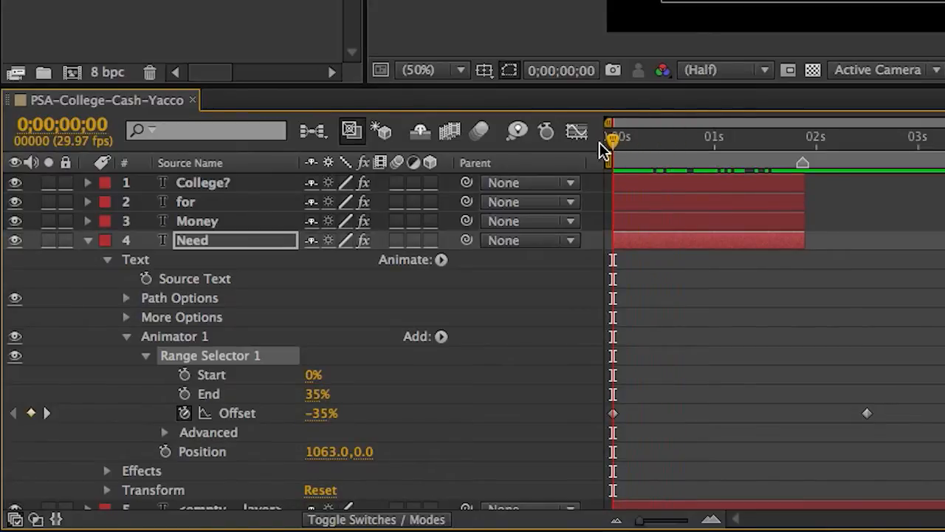
mouse_move(874, 428)
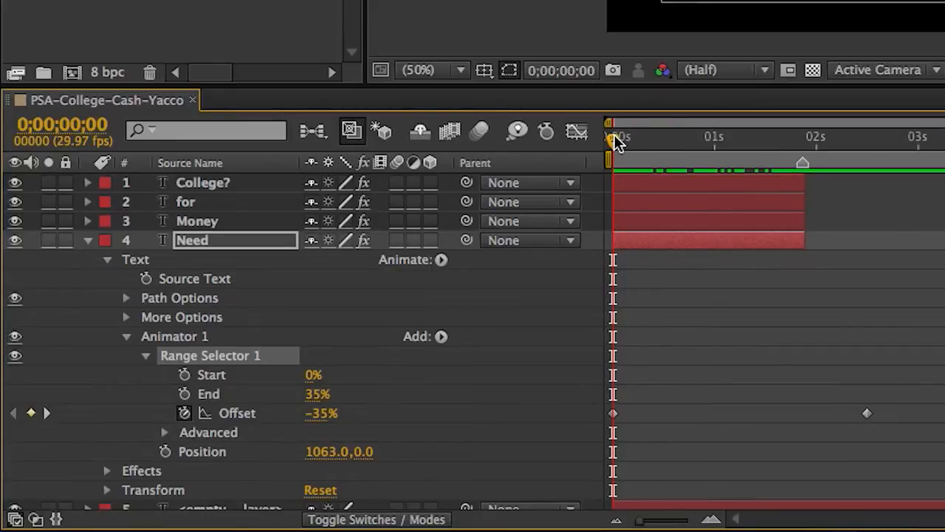
mouse_move(605, 151)
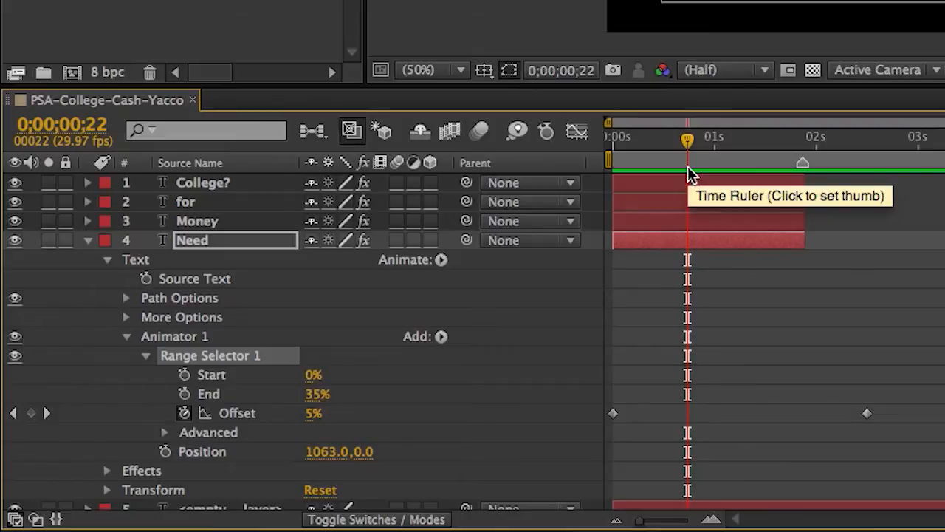
mouse_move(857, 446)
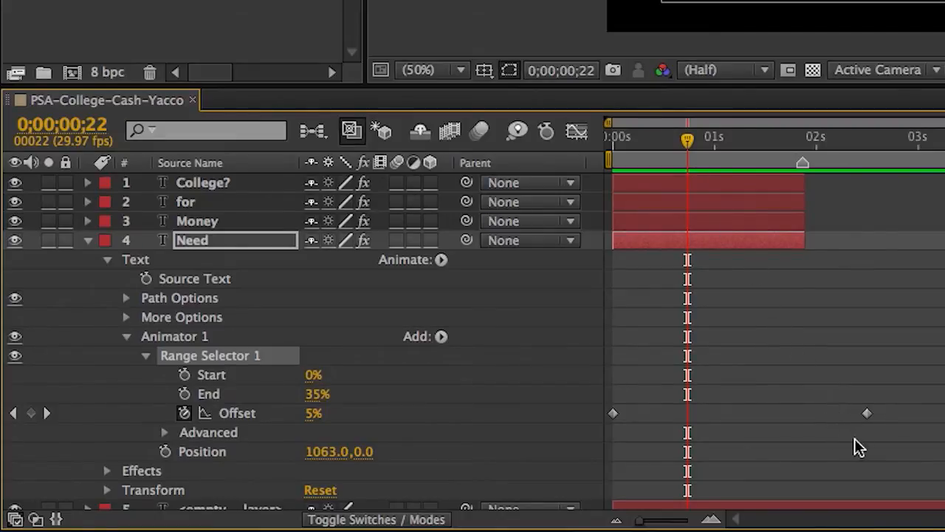
Drag Need's final Offset keyframe earlier so the word finishes building in sooner
left_click(867, 414)
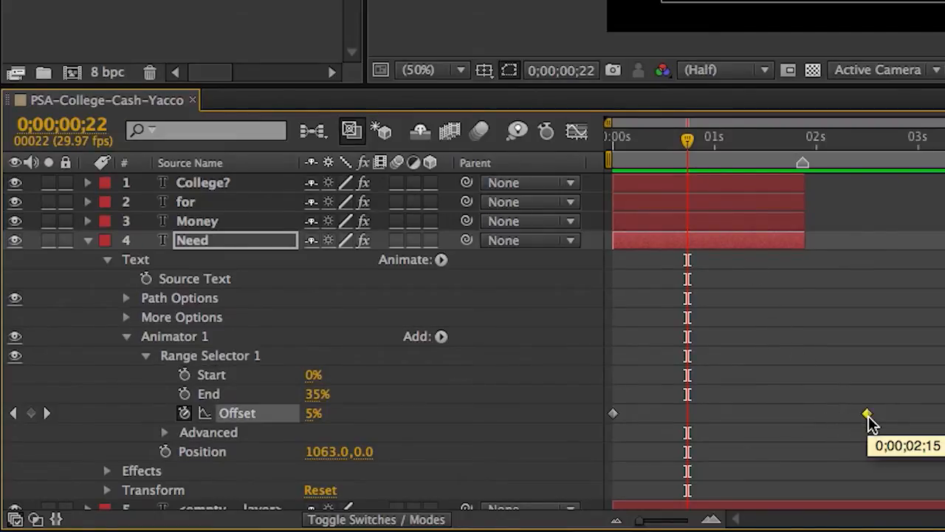
left_click_drag(868, 413, 697, 413)
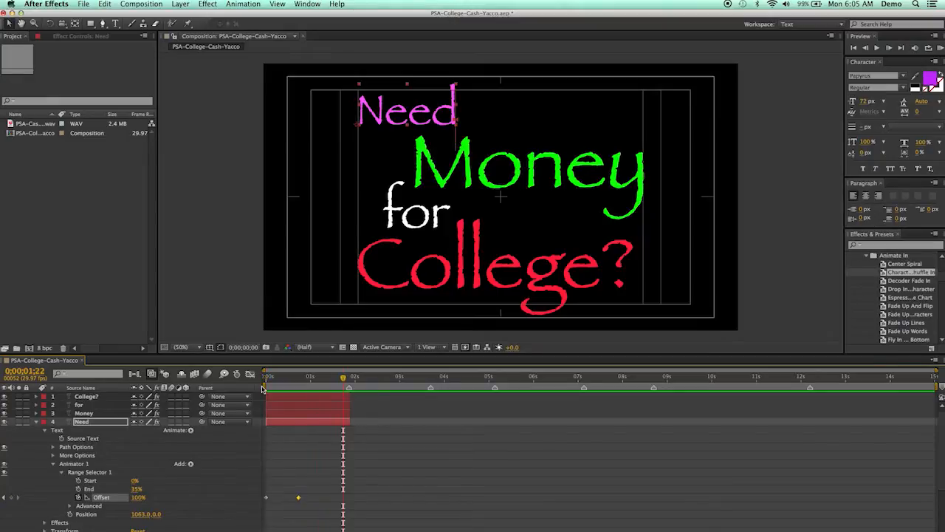
mouse_move(264, 389)
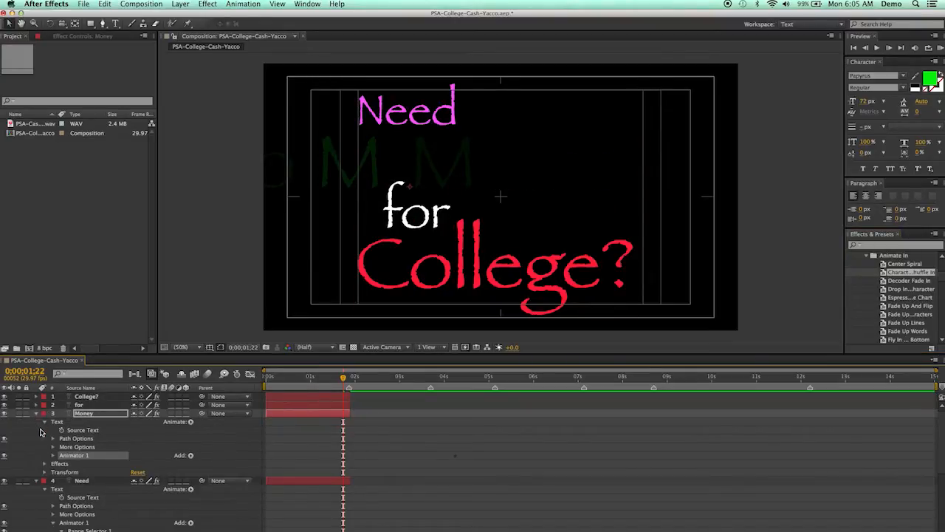
mouse_move(56, 458)
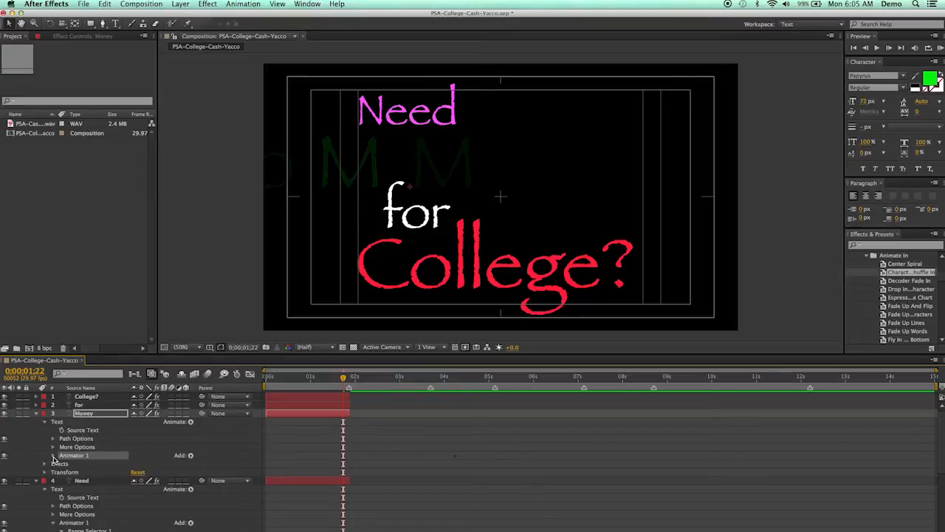
Reveal Money's Animator 1 range selector and scrub to preview its letters appearing
left_click(53, 455)
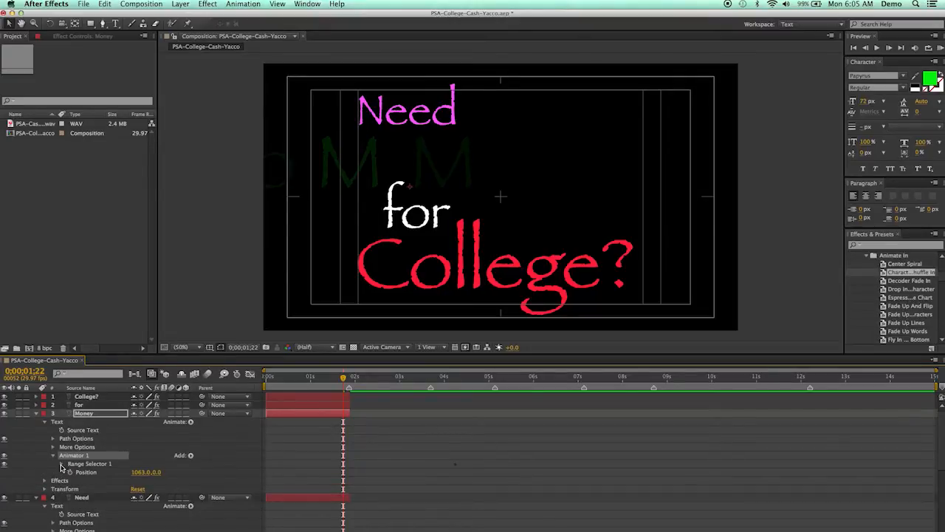
left_click(68, 464)
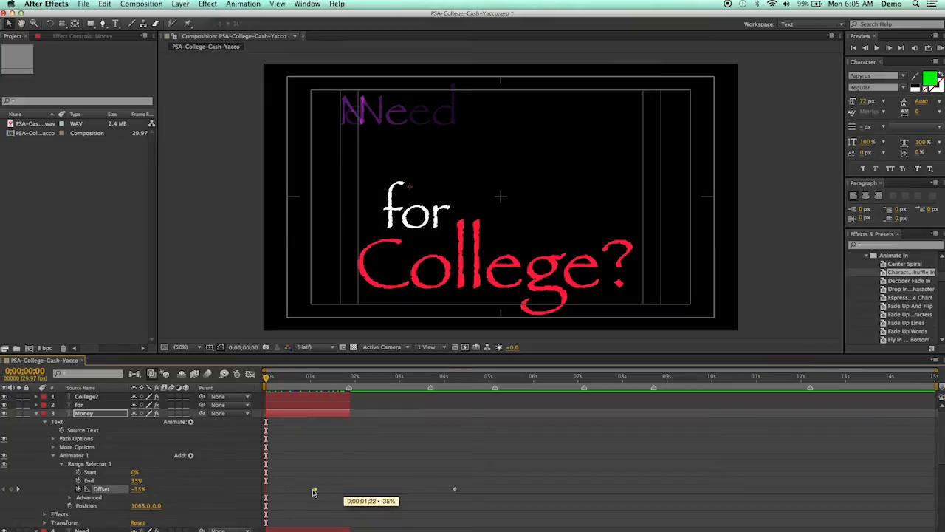
mouse_move(266, 494)
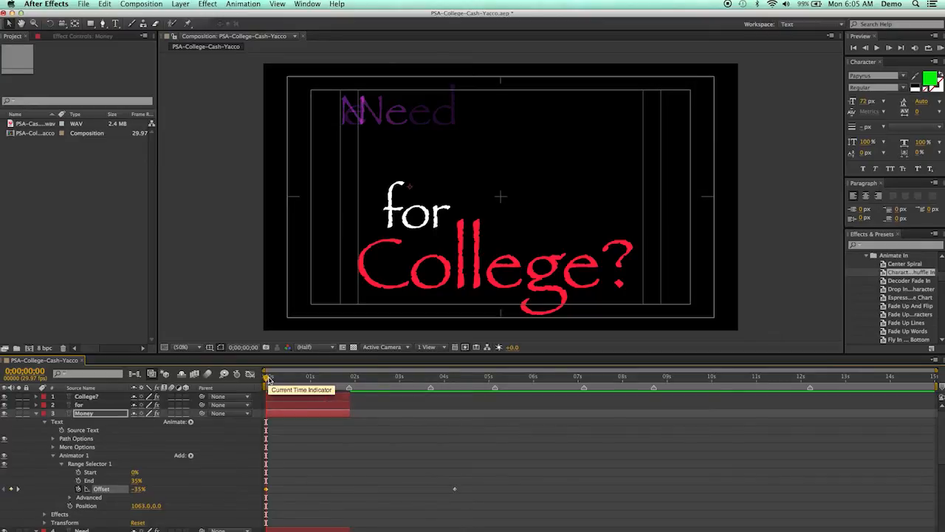
left_click_drag(267, 377, 284, 376)
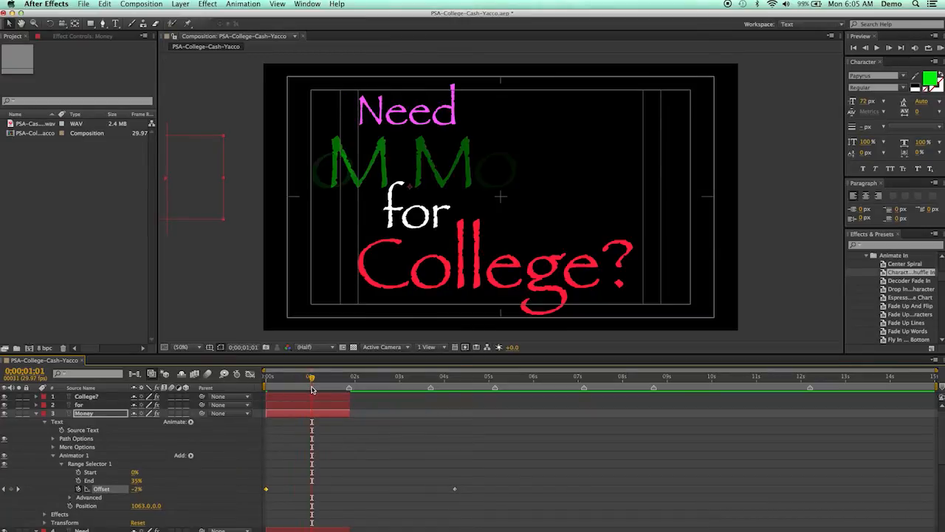
mouse_move(455, 490)
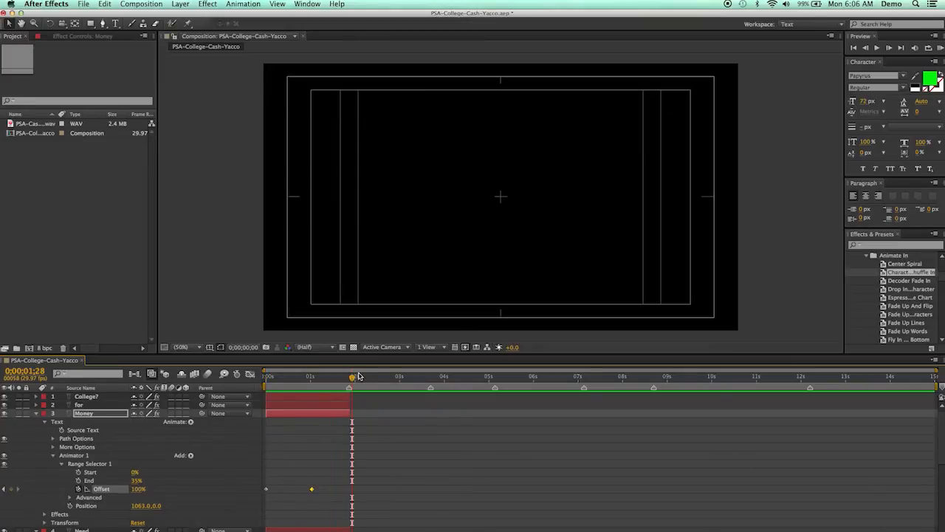
mouse_move(355, 378)
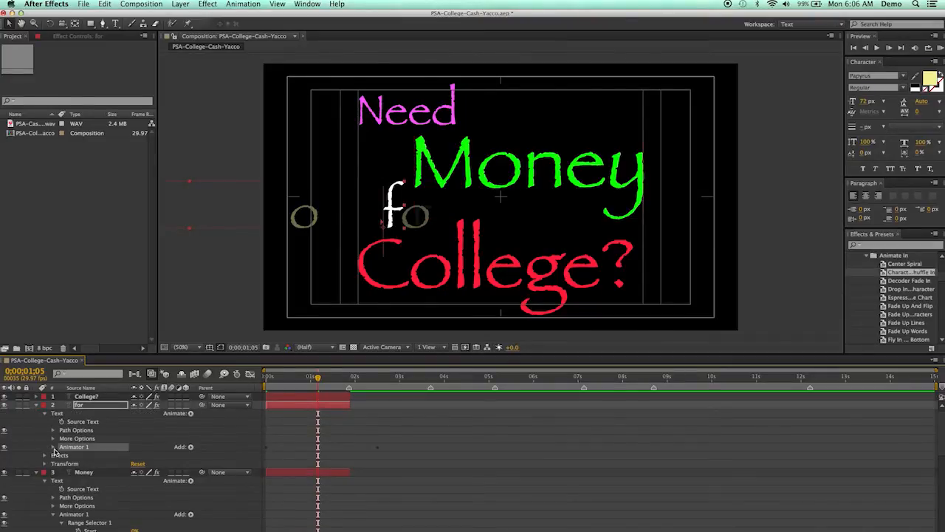
Reveal the for and College? layers' Animator 1 range selector Offset values
left_click(53, 446)
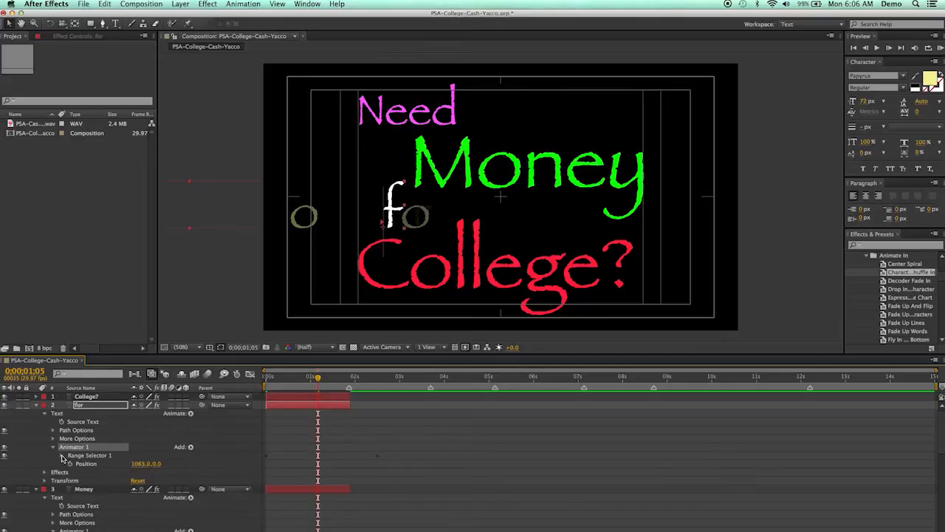
left_click(62, 454)
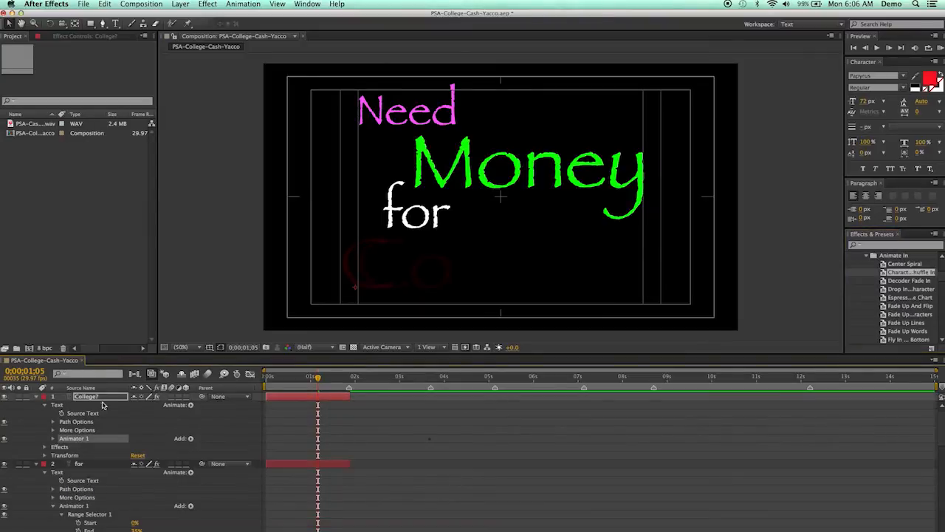
mouse_move(51, 443)
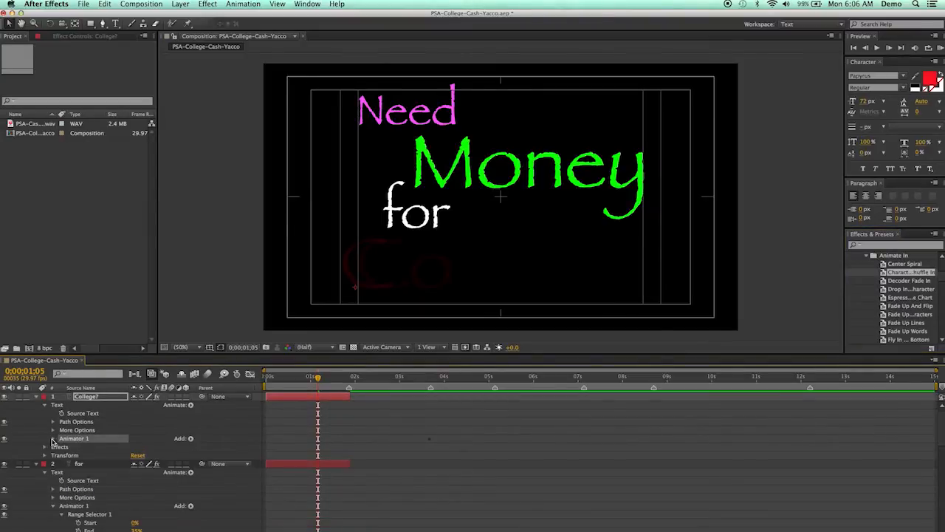
left_click(53, 446)
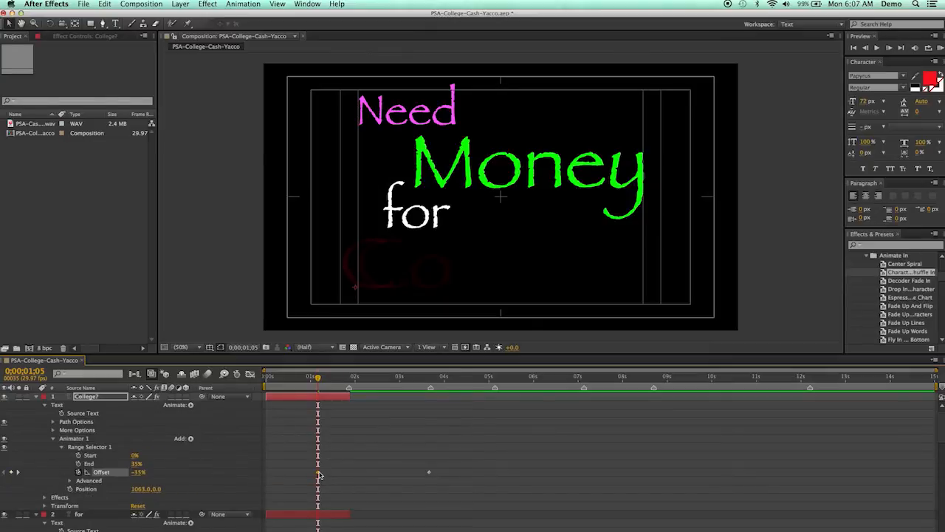
Scrub through College?'s arrival, return to the start and play the staggered entrance
left_click_drag(319, 472, 267, 472)
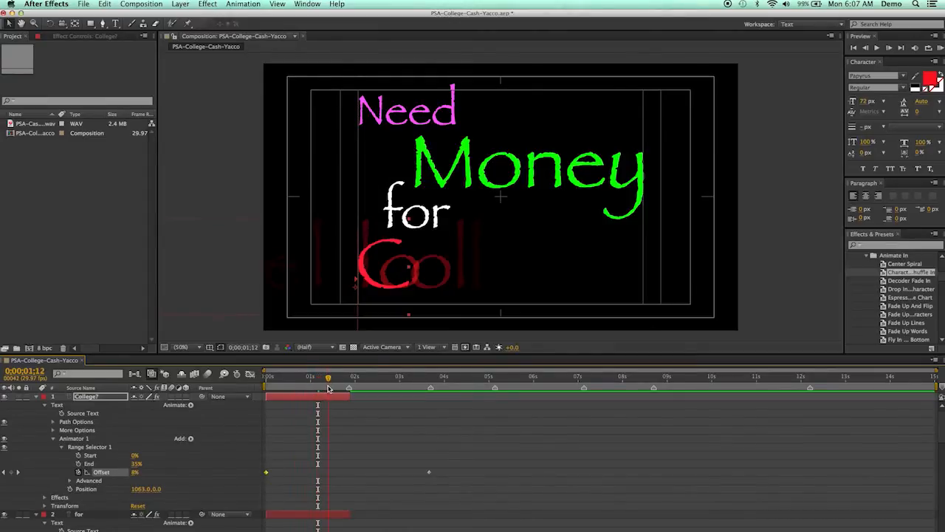
left_click_drag(328, 387, 336, 387)
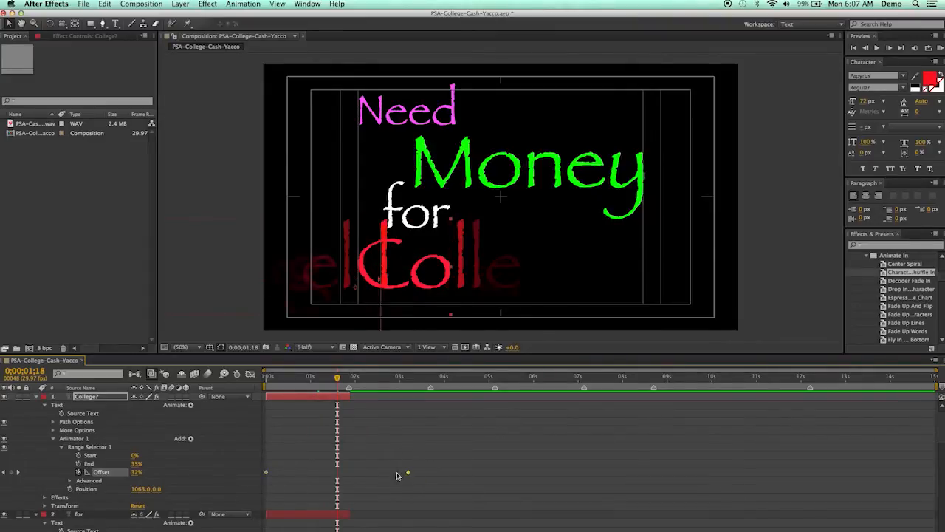
left_click_drag(407, 471, 337, 473)
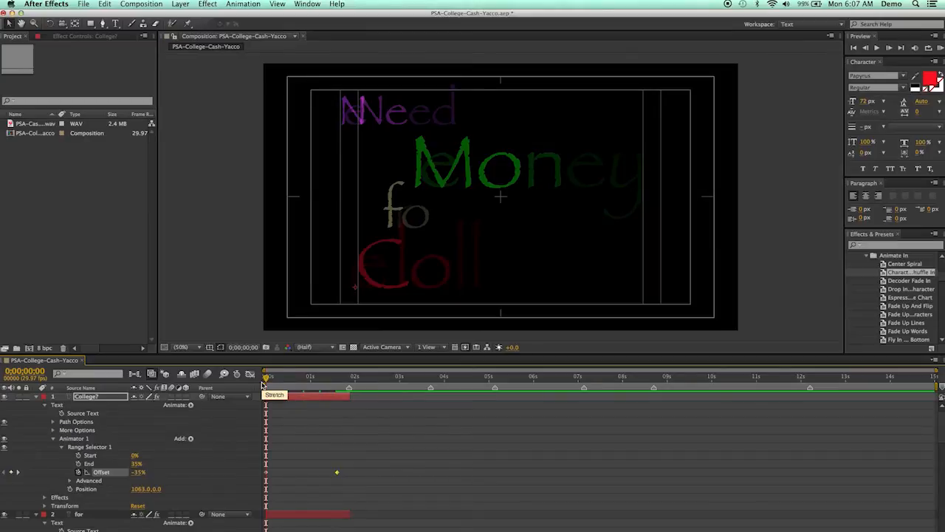
left_click(263, 377)
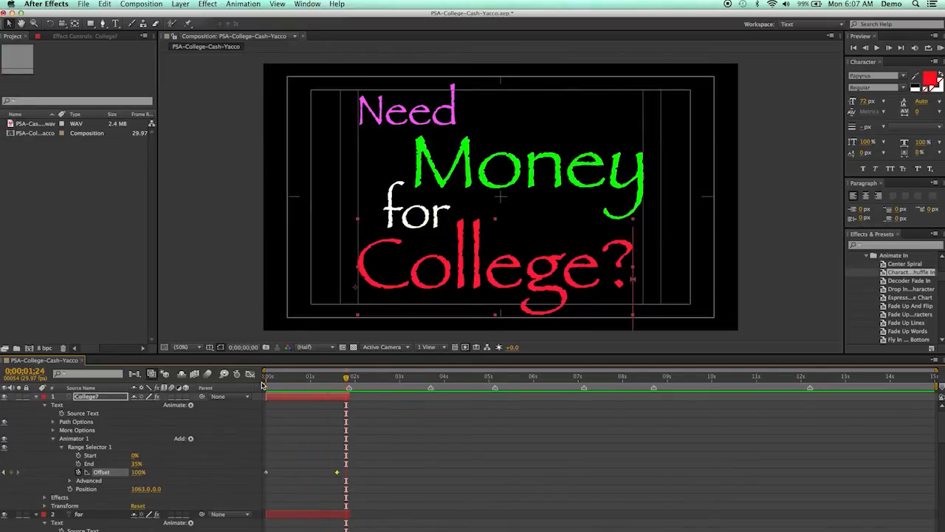
mouse_move(290, 370)
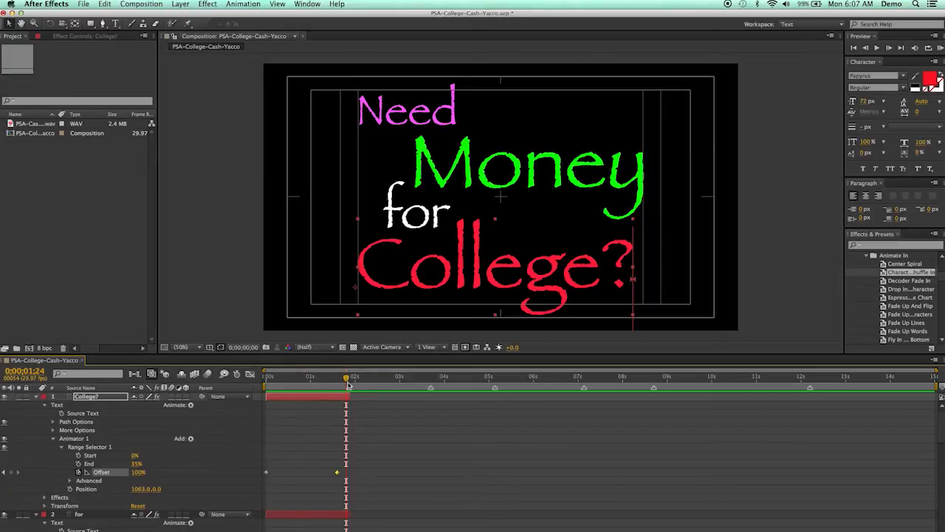
mouse_move(198, 458)
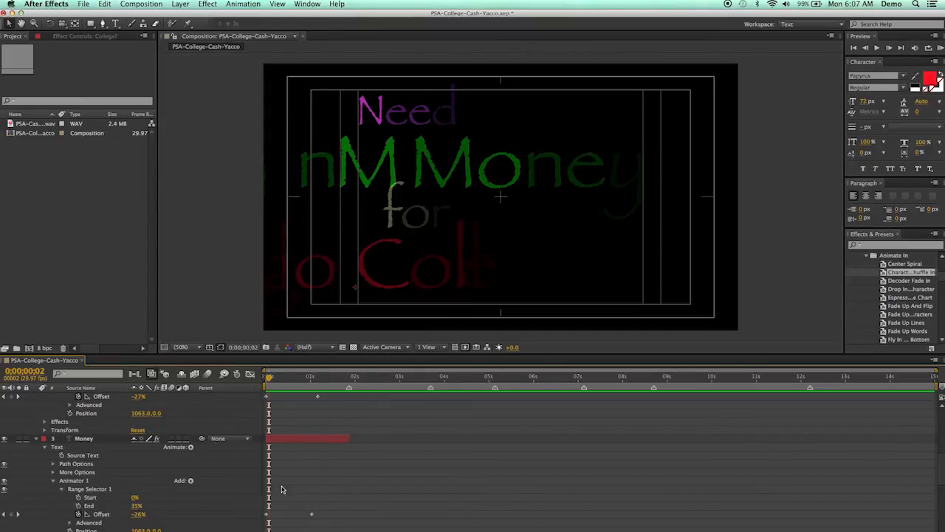
mouse_move(269, 522)
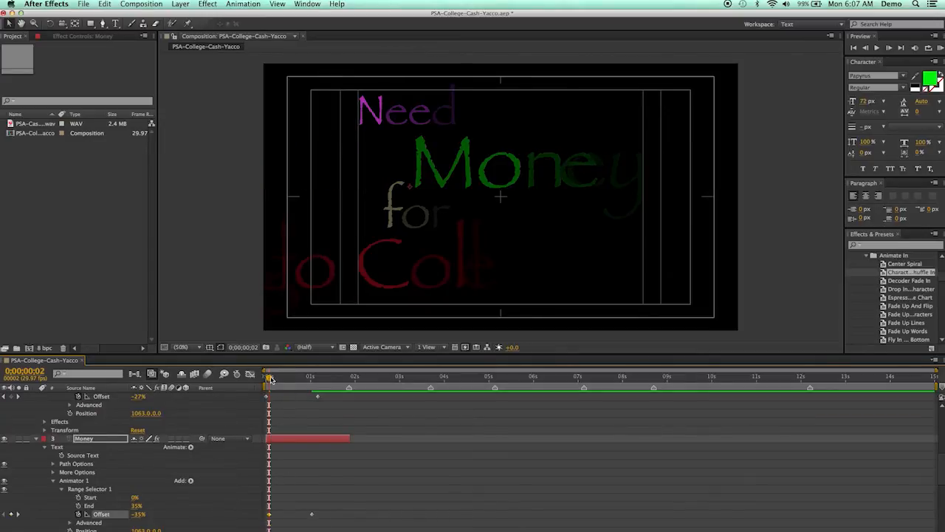
Select the Money and for layers in turn to check their entrance Offset timing
left_click(271, 377)
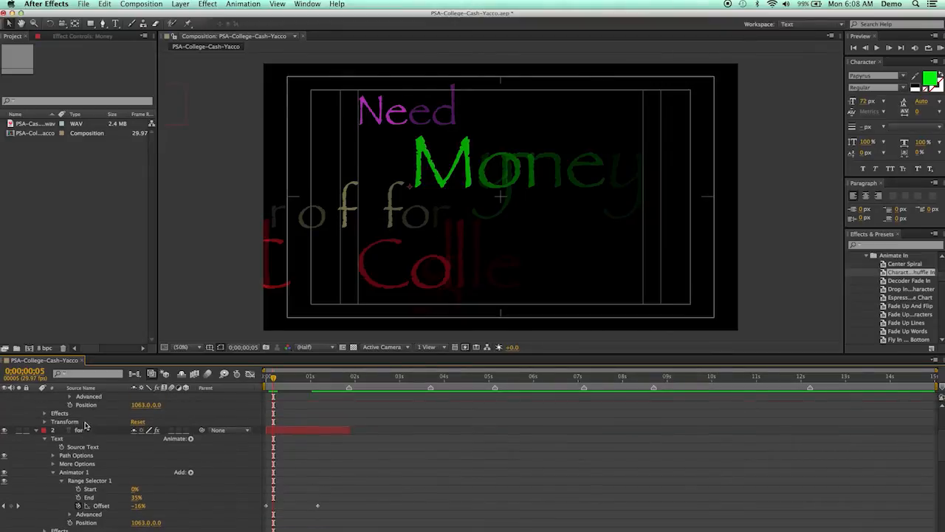
mouse_move(266, 508)
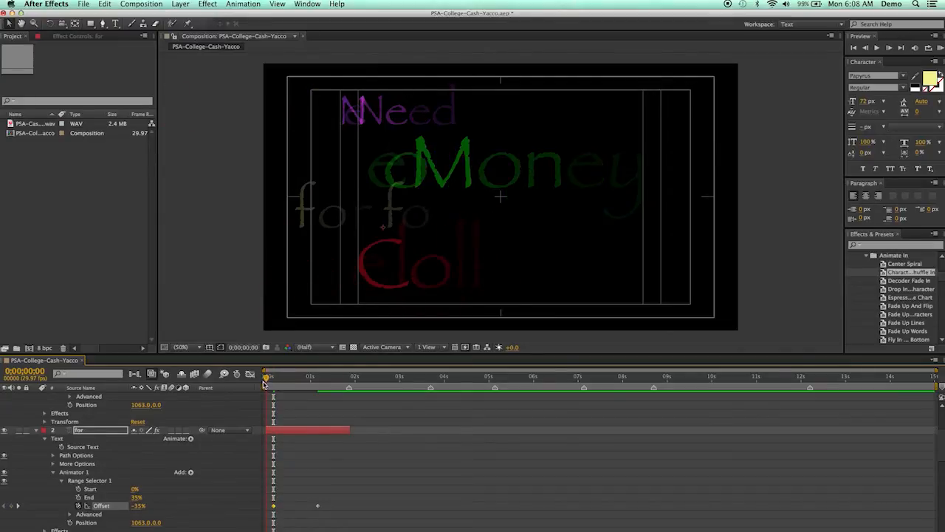
left_click(271, 376)
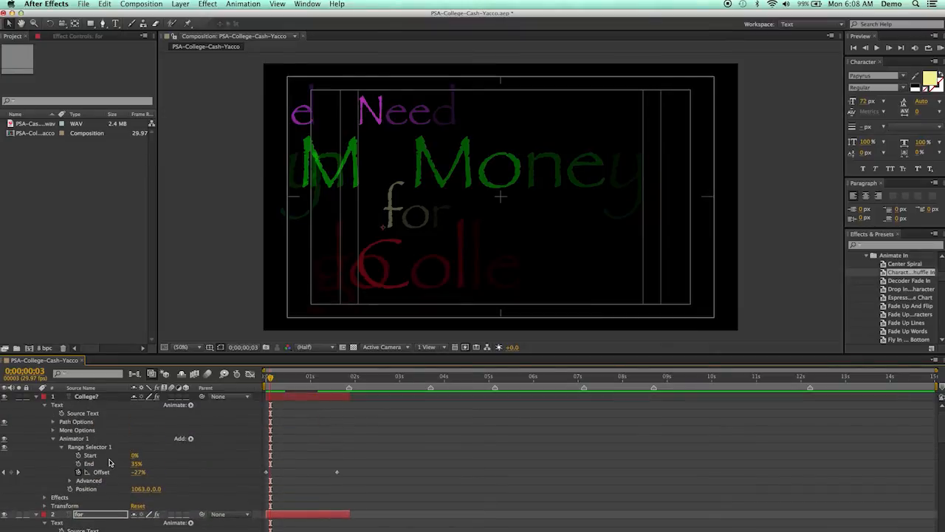
mouse_move(219, 478)
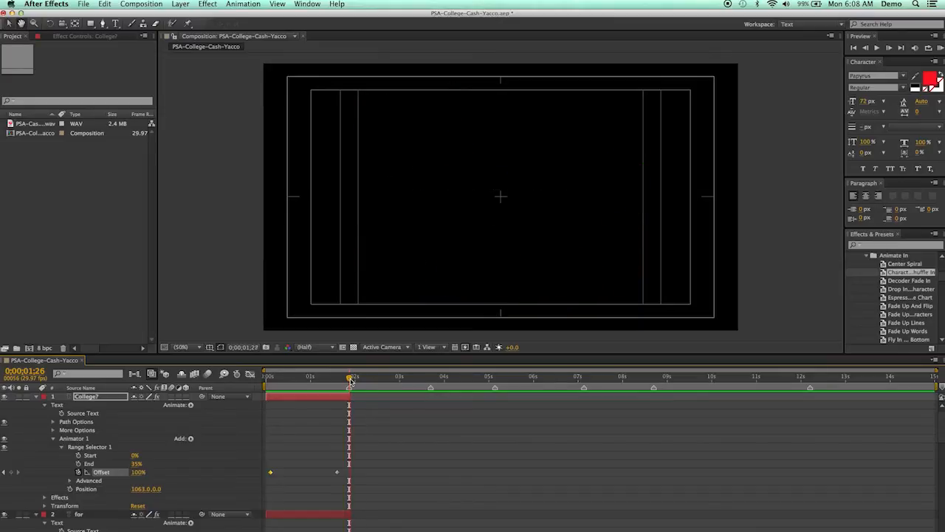
left_click_drag(353, 377, 375, 376)
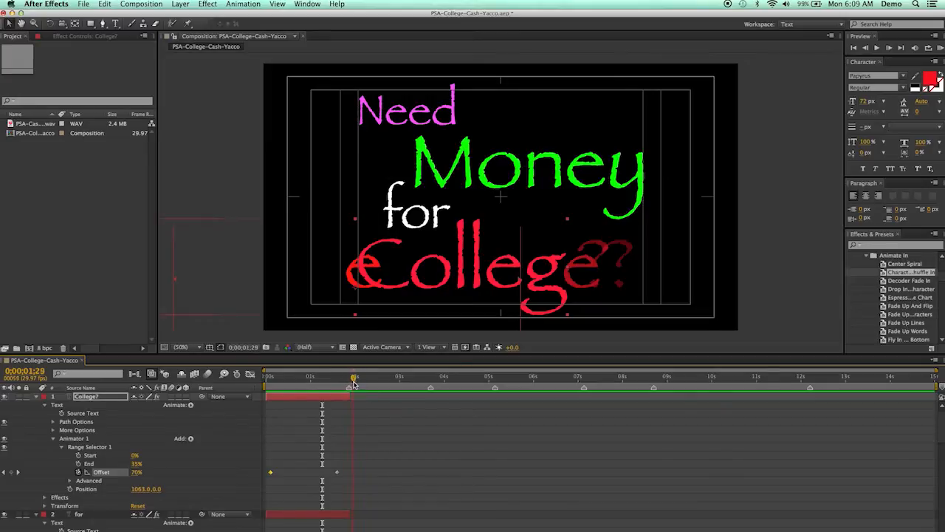
left_click_drag(354, 378, 357, 379)
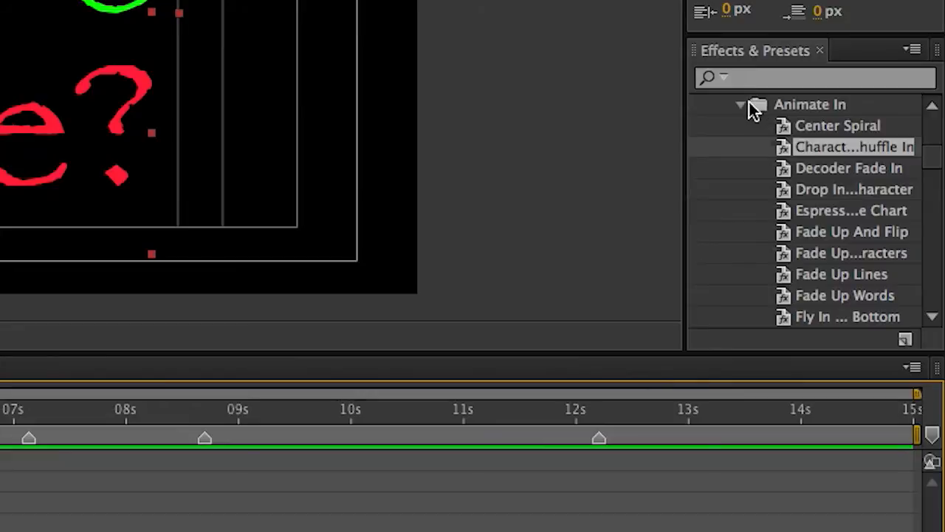
Switch the preset list to the Animate Out folder with Fade Out Slow and Random Fly Off
left_click(741, 104)
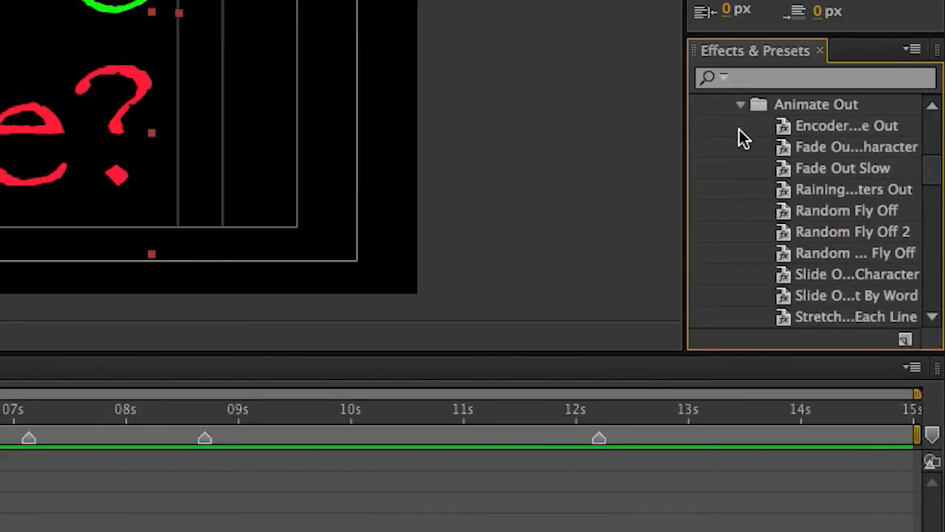
mouse_move(826, 191)
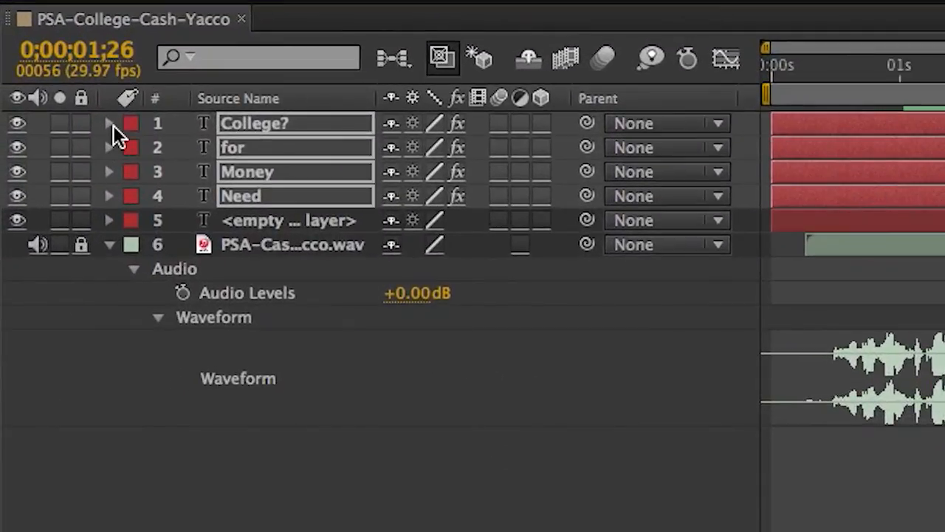
Reveal College?'s Animator 2 range selector and move its exit Offset keyframe to about 0:00:04:25
left_click(108, 124)
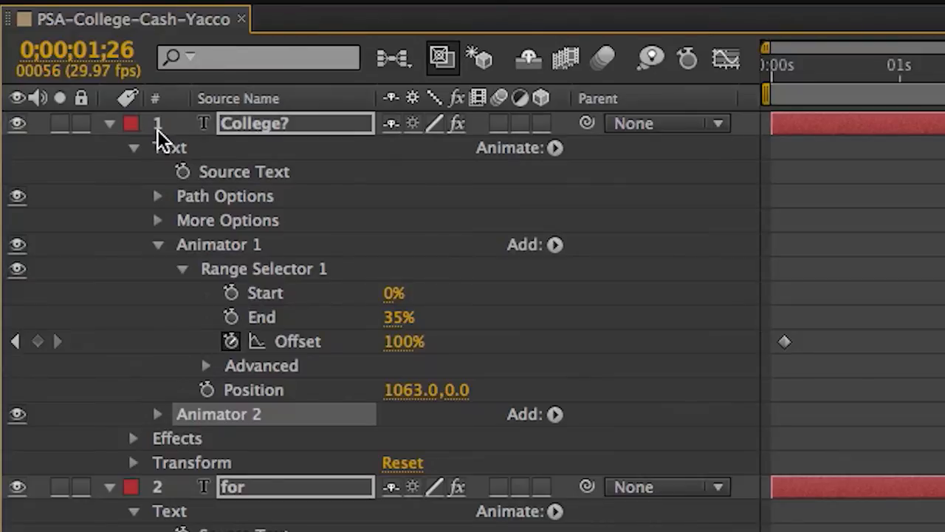
mouse_move(162, 145)
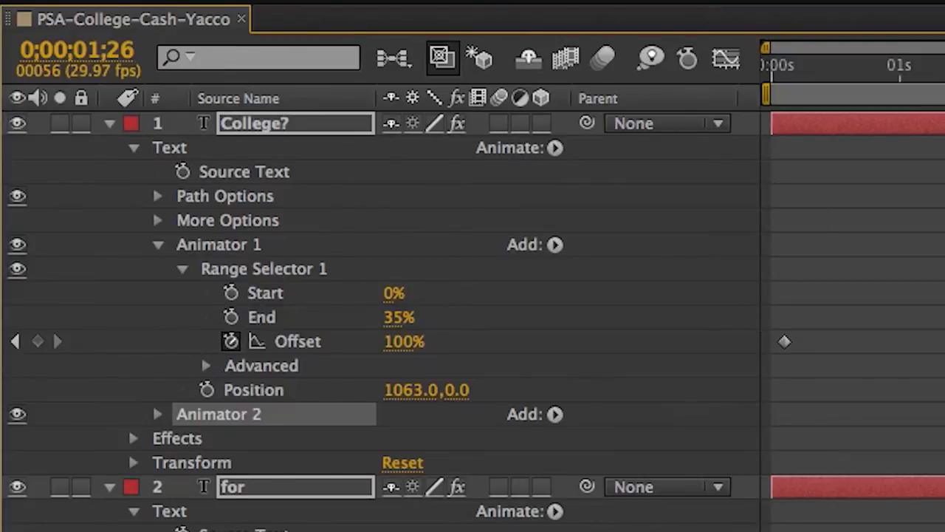
mouse_move(244, 273)
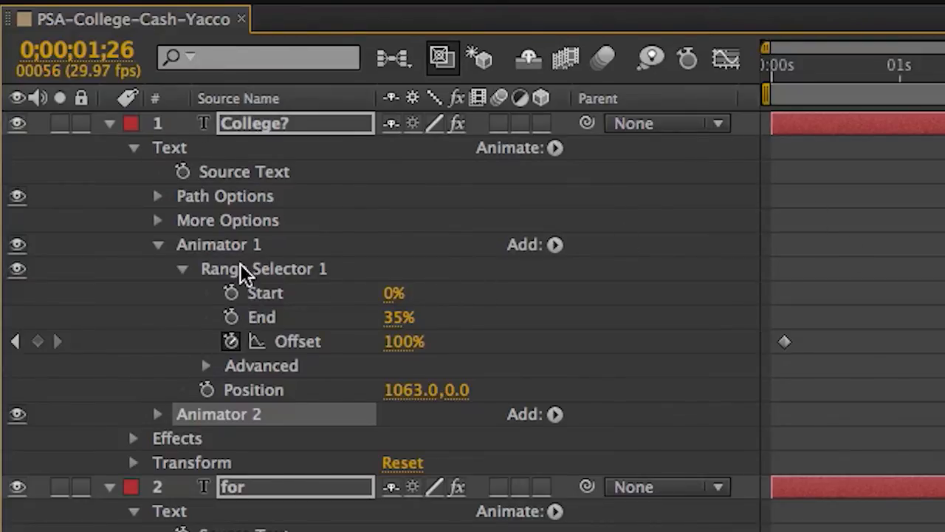
mouse_move(160, 413)
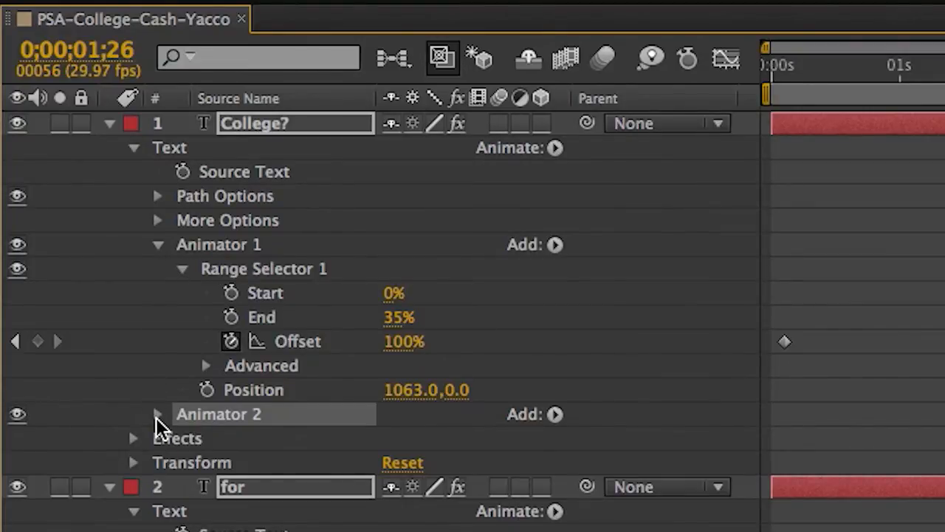
left_click(157, 413)
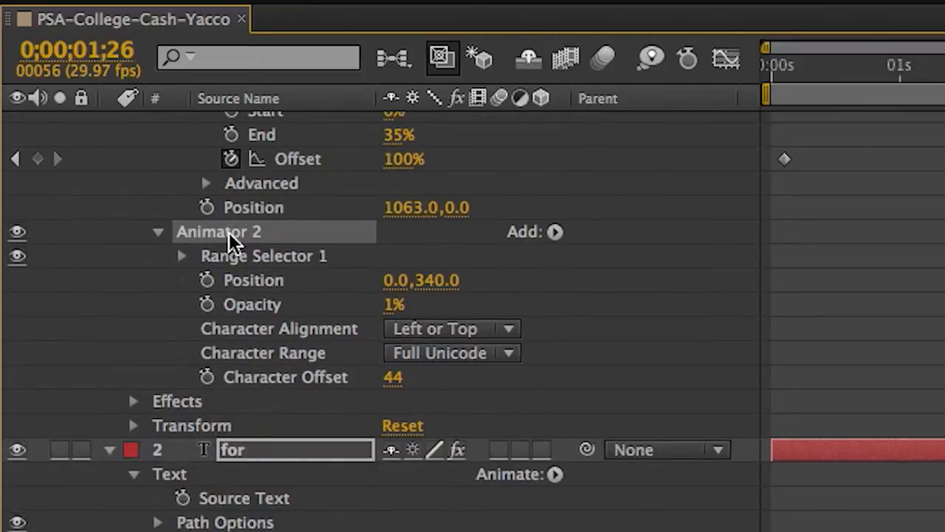
left_click(182, 255)
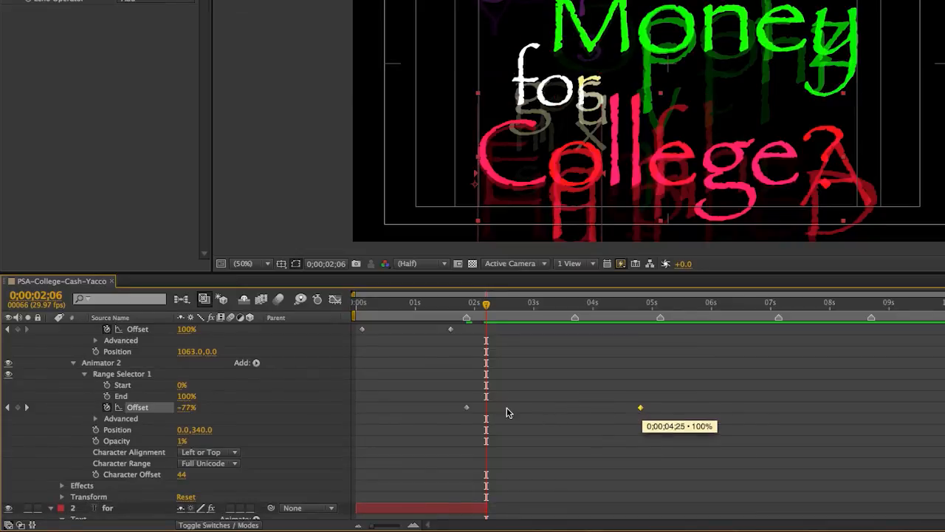
left_click_drag(641, 408, 486, 408)
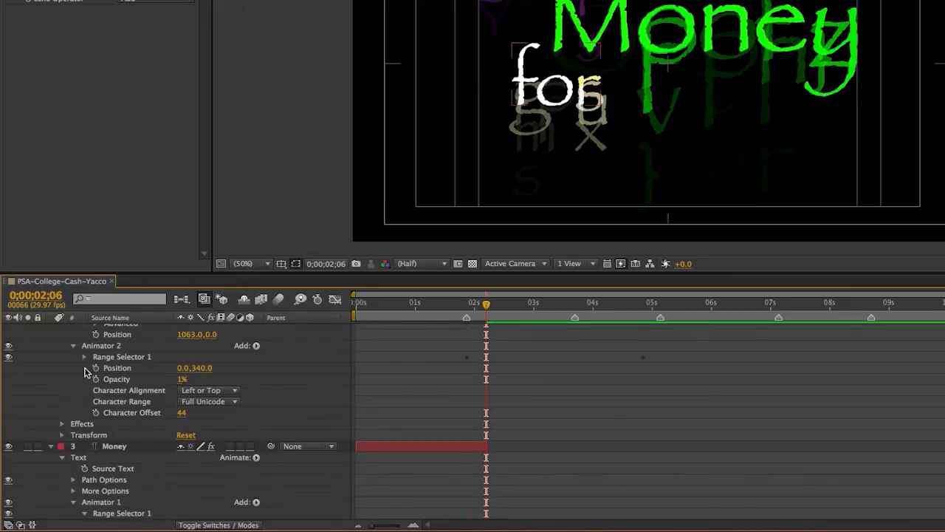
Open the for and Money layers' raining-out range selector Offset keyframes
left_click(84, 356)
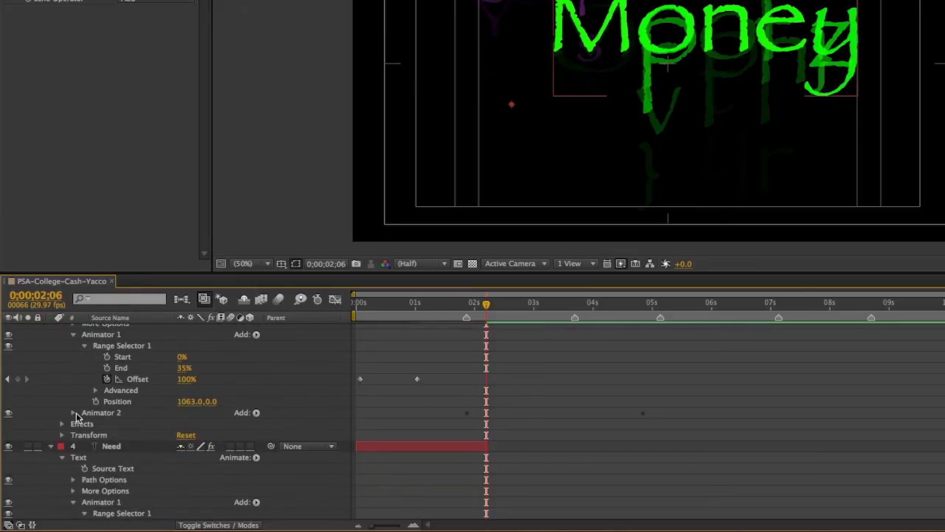
left_click(74, 412)
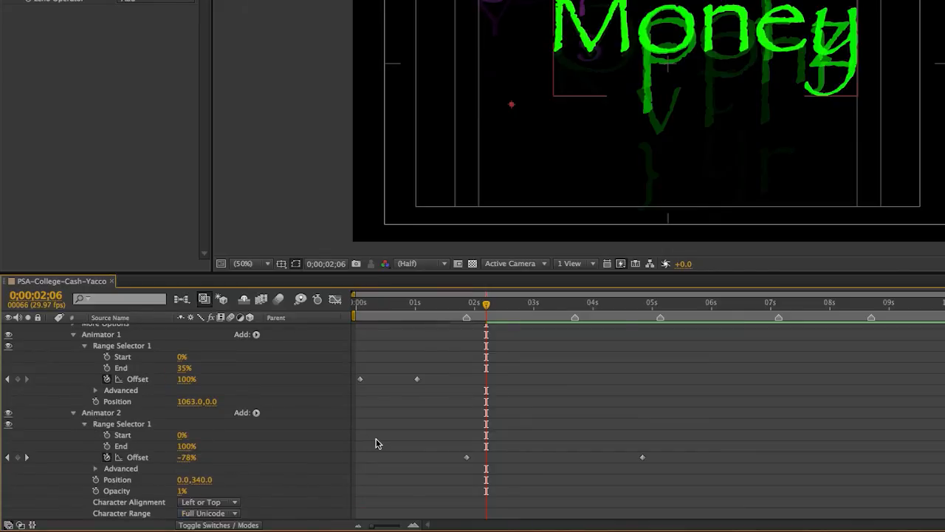
mouse_move(644, 462)
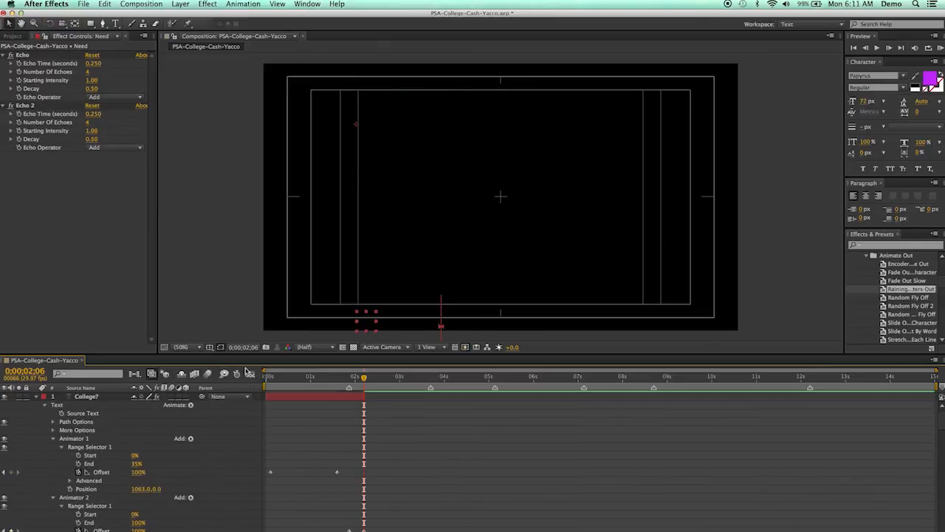
mouse_move(363, 377)
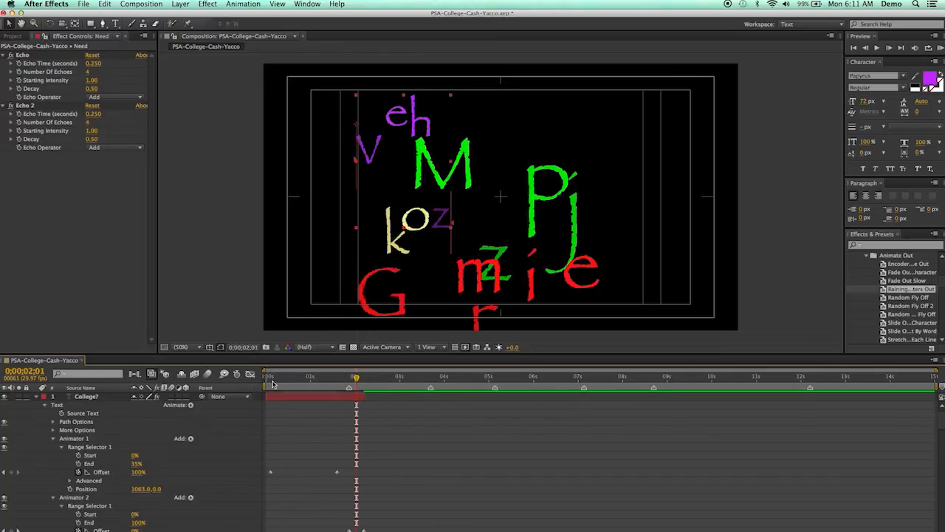
mouse_move(354, 378)
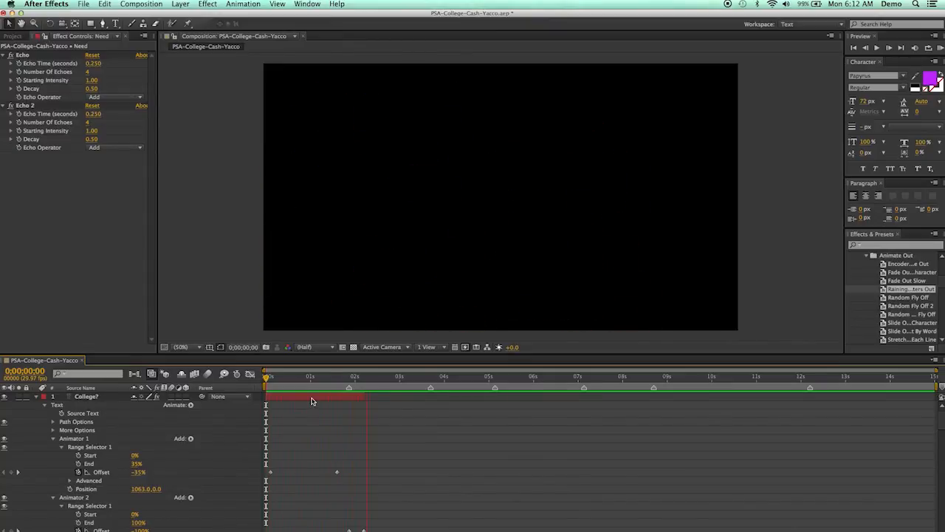
left_click(427, 376)
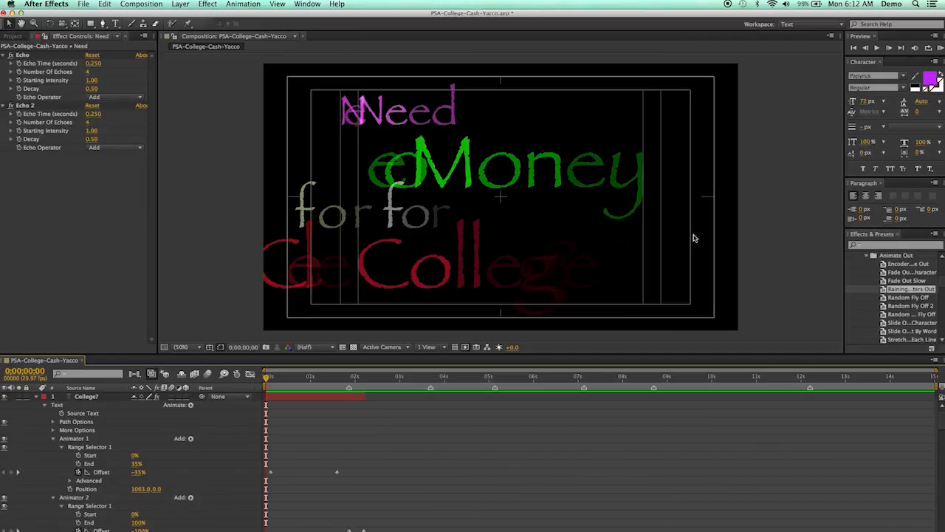
mouse_move(269, 436)
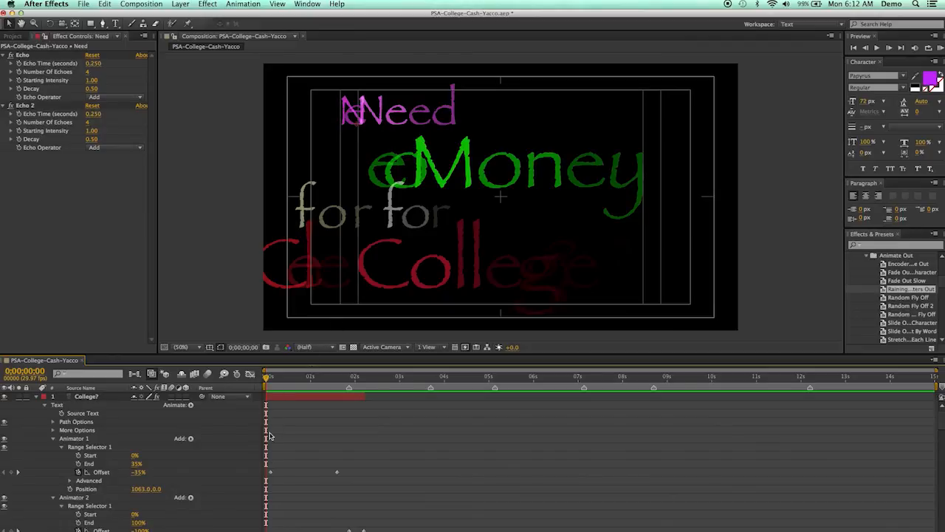